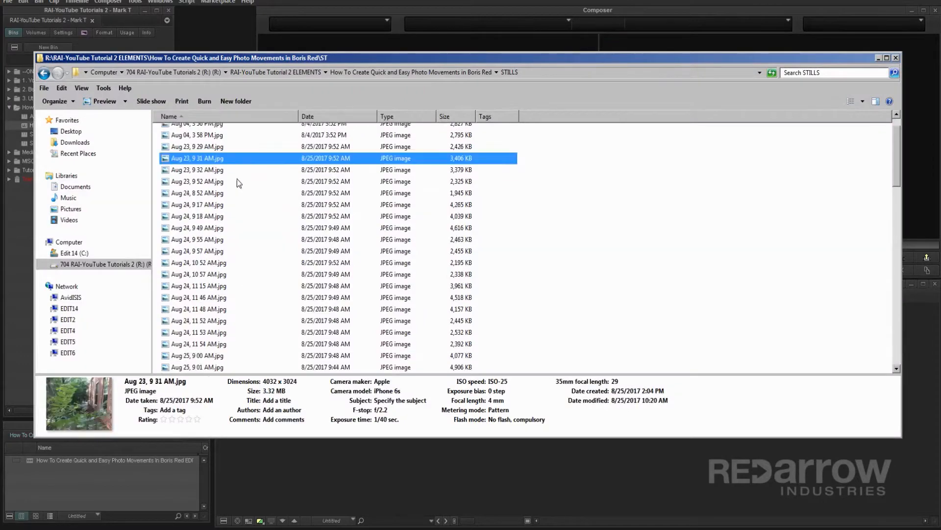
Scroll through the STILLS folder to check the 4032 x 3024 image dimensions.
{"action": "scroll", "scroll_direction": "down", "scroll_amount": 3}
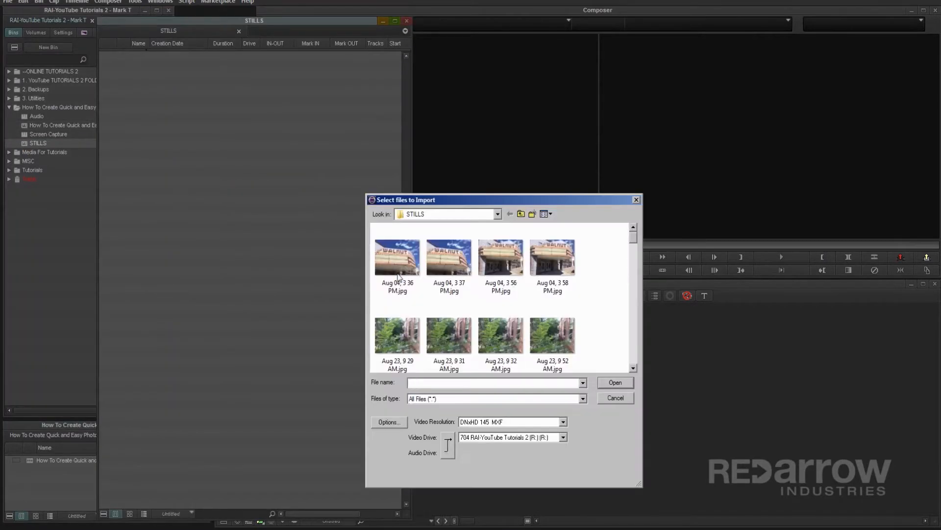
Import the selected stills into the STILLS bin and preview two of them in the Source monitor.
{"action": "left_click", "coordinate": [614, 382]}
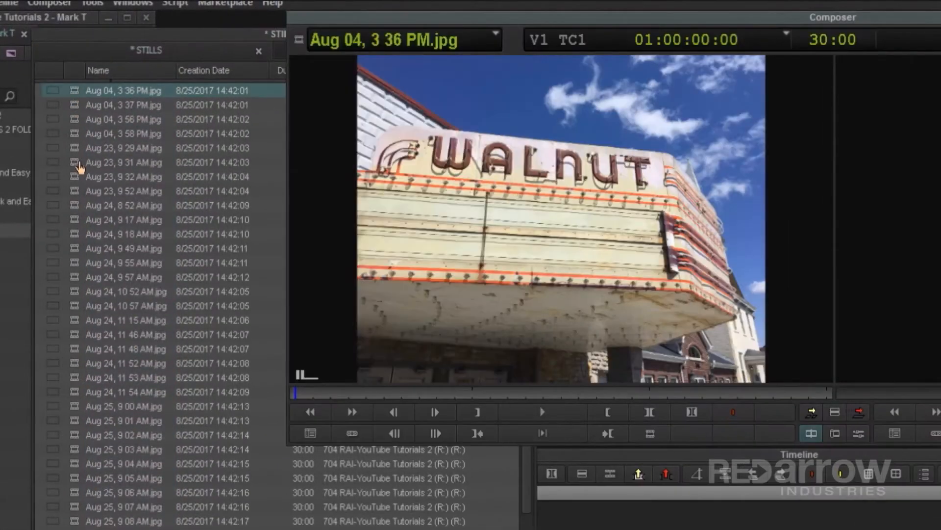
{"action": "left_click", "coordinate": [124, 449]}
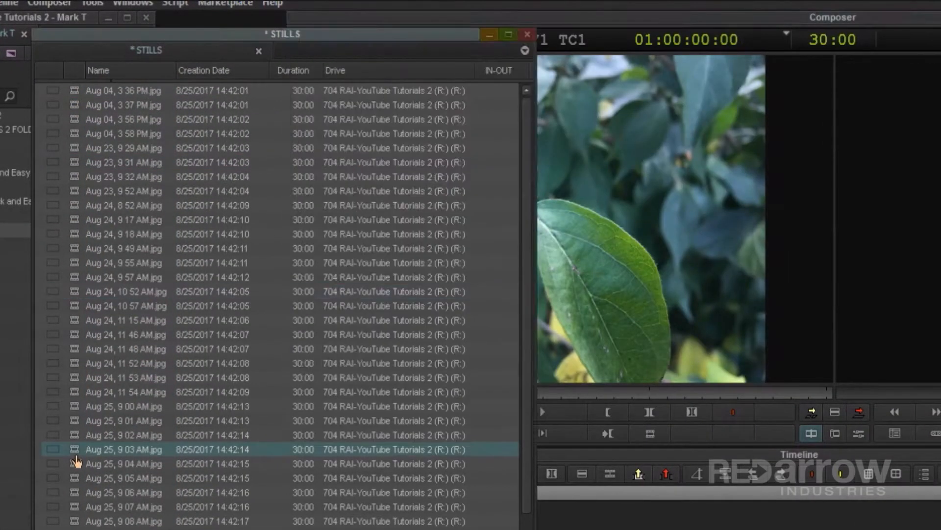
{"action": "left_click", "coordinate": [124, 449]}
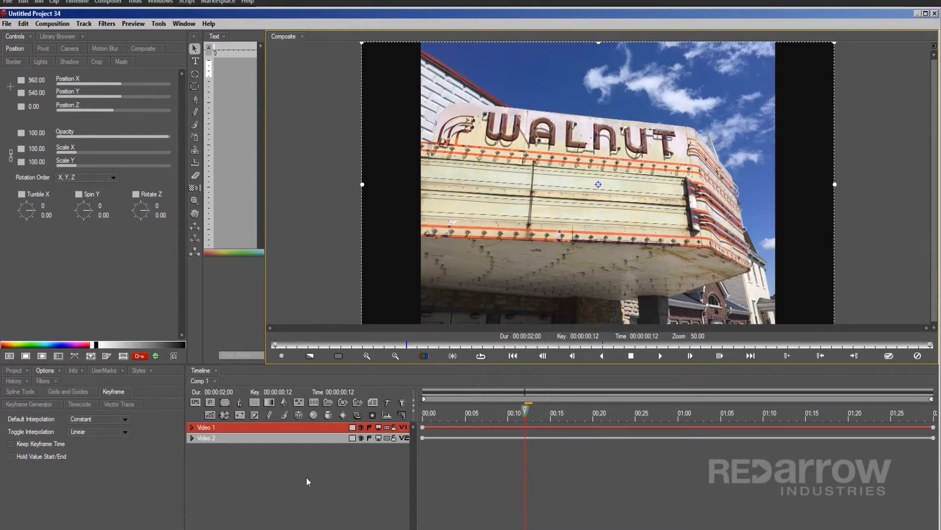
Choose New Media > Still Image File from the Boris RED timeline menu.
{"action": "right_click", "coordinate": [307, 480]}
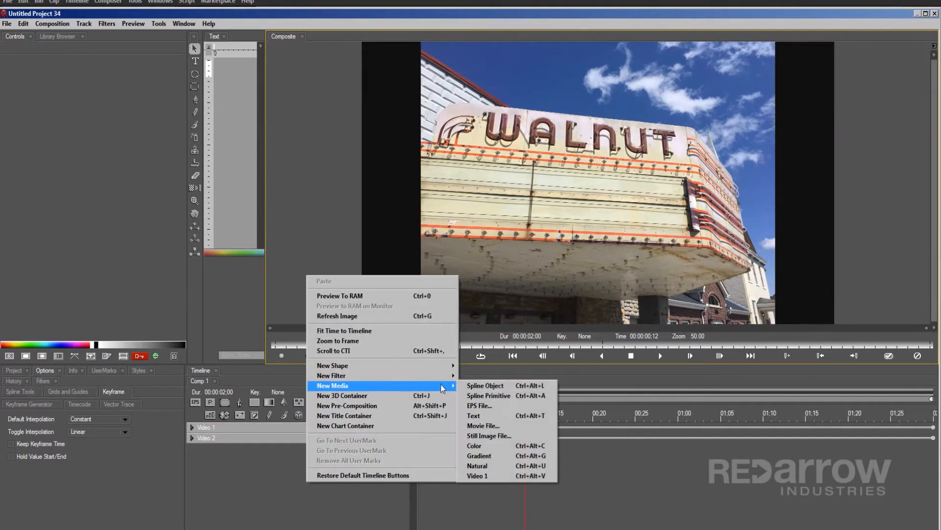
{"action": "left_click", "coordinate": [488, 435]}
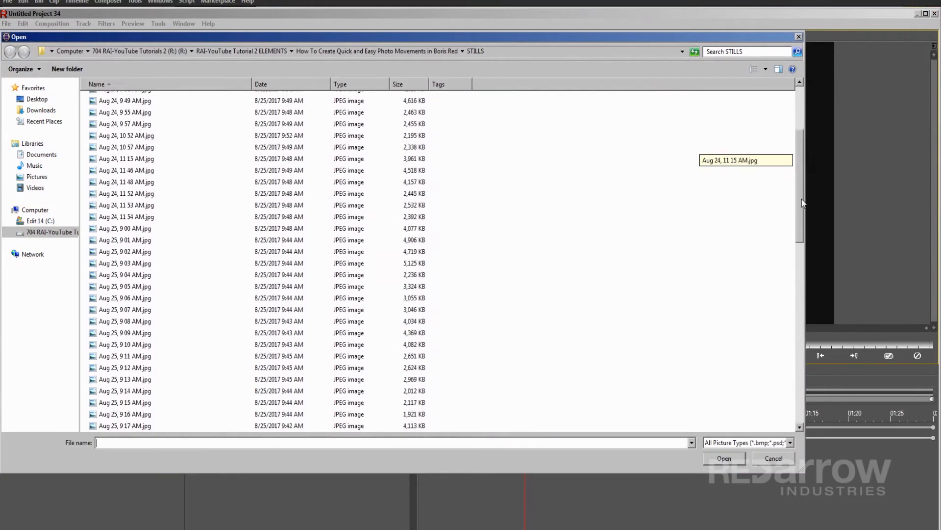
{"action": "scroll", "scroll_direction": "down", "scroll_amount": 3}
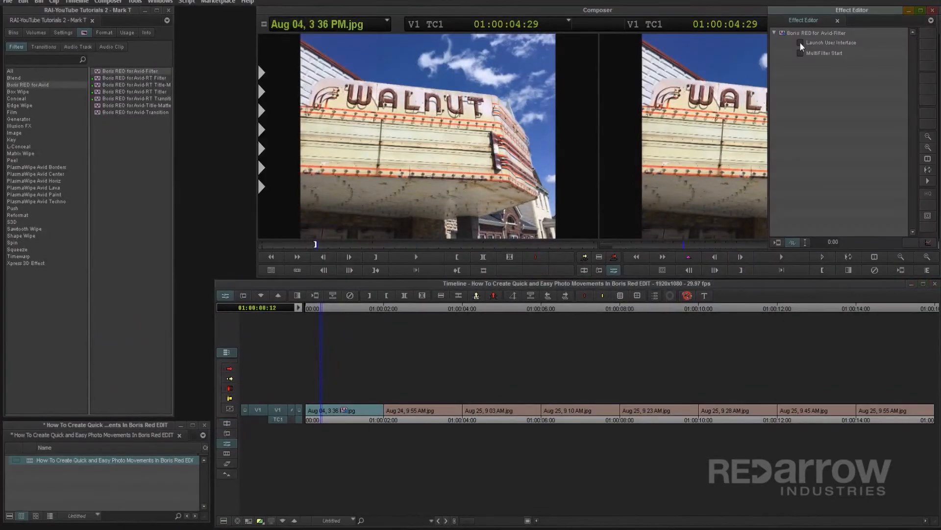
Relaunch the Boris RED interface from the Effect Editor and choose Still Image File again.
{"action": "left_click", "coordinate": [831, 42]}
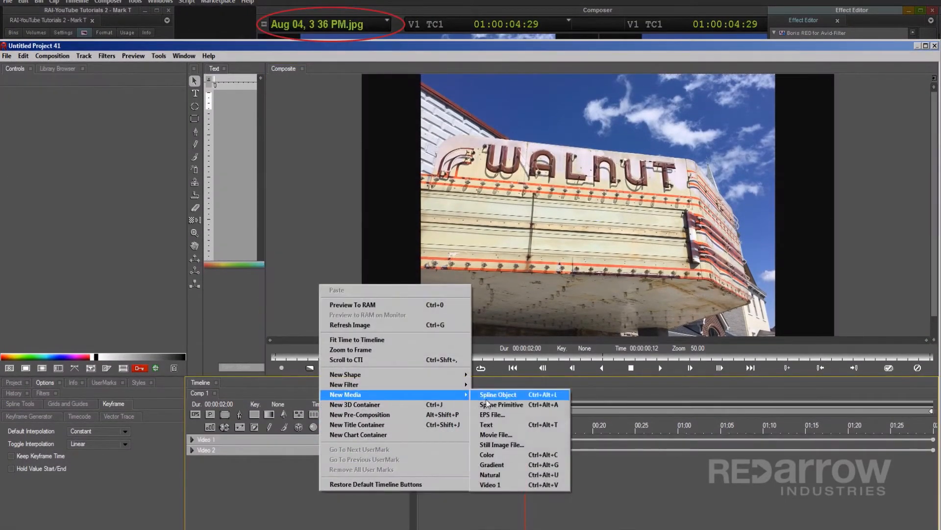
{"action": "left_click", "coordinate": [501, 445]}
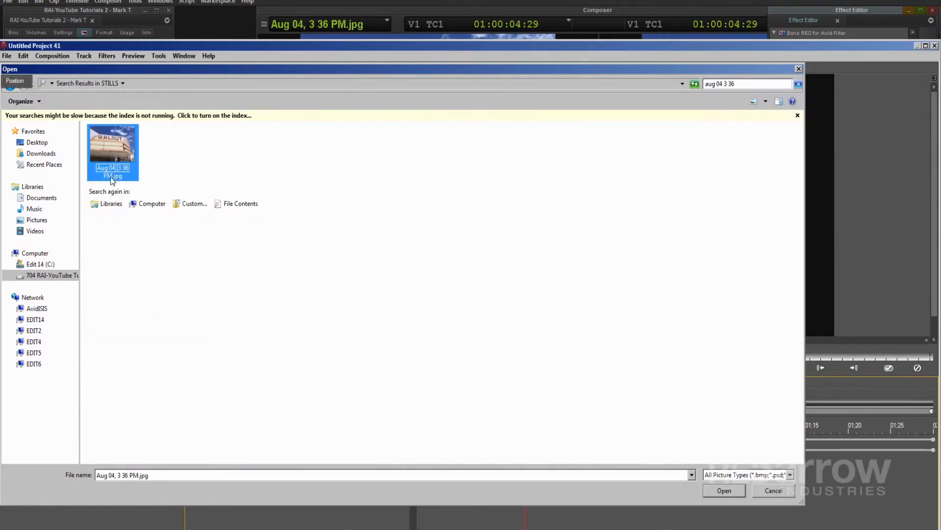
Bring the Aug 04, 3 36 PM.jpg still into the composition as its own track.
{"action": "left_click", "coordinate": [724, 491]}
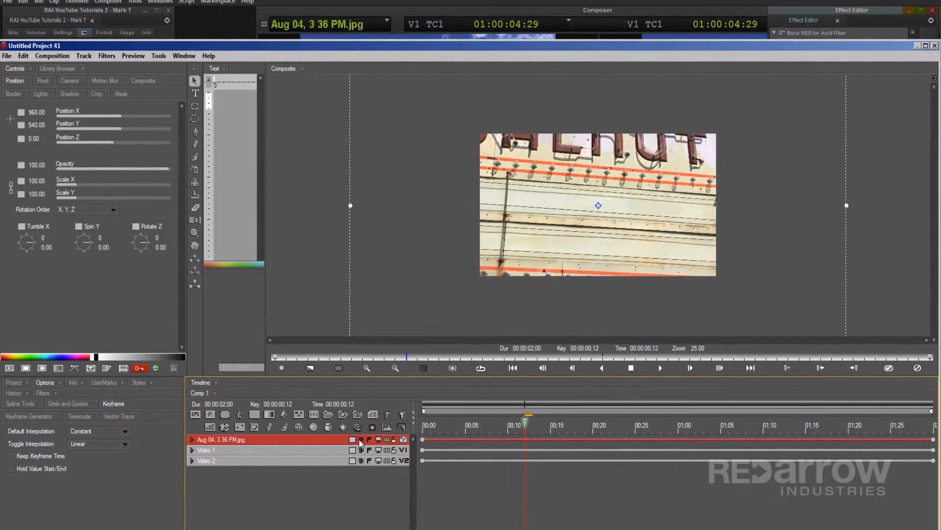
{"action": "mouse_move", "coordinate": [336, 451]}
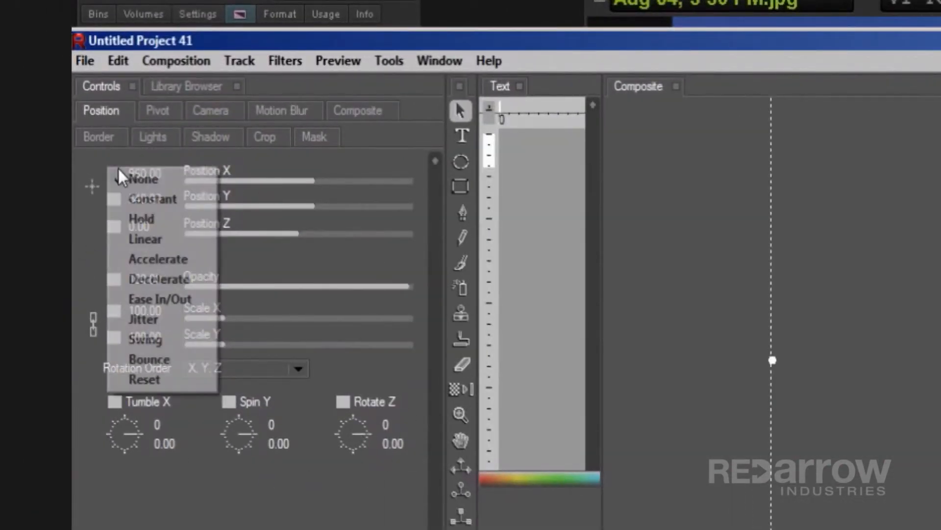
{"action": "mouse_move", "coordinate": [145, 240]}
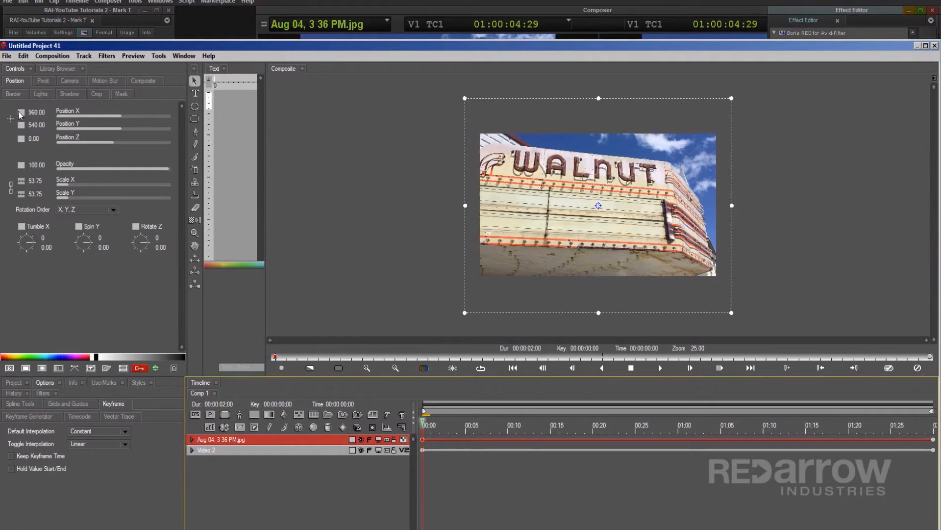
Keyframe the still's position from X 960 at frame 0 to 1060 at the two-second end.
{"action": "left_click", "coordinate": [20, 114]}
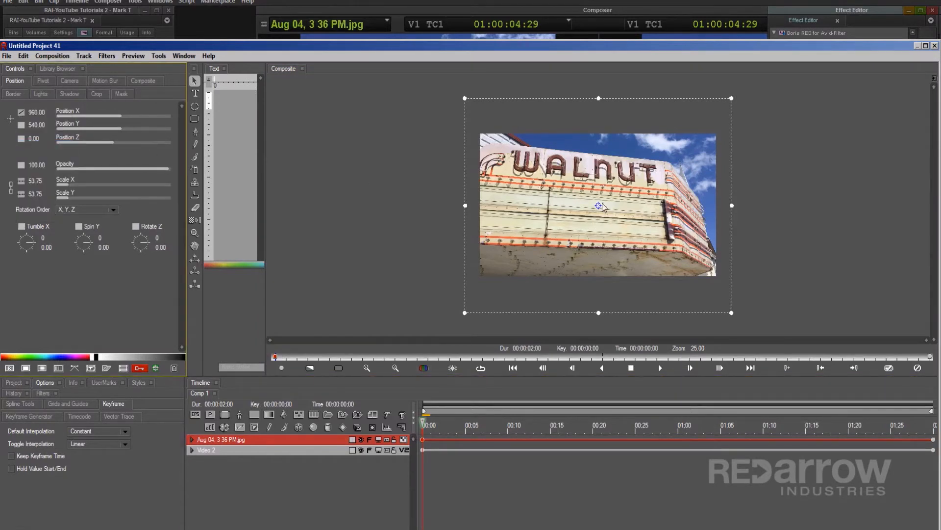
{"action": "left_click_drag", "start_coordinate": [598, 206], "coordinate": [611, 206]}
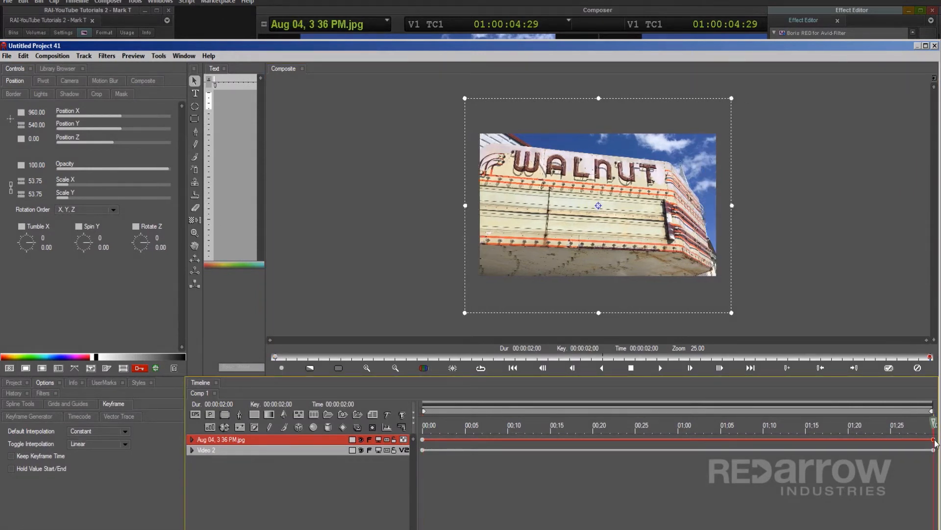
{"action": "left_click_drag", "start_coordinate": [597, 206], "coordinate": [612, 206]}
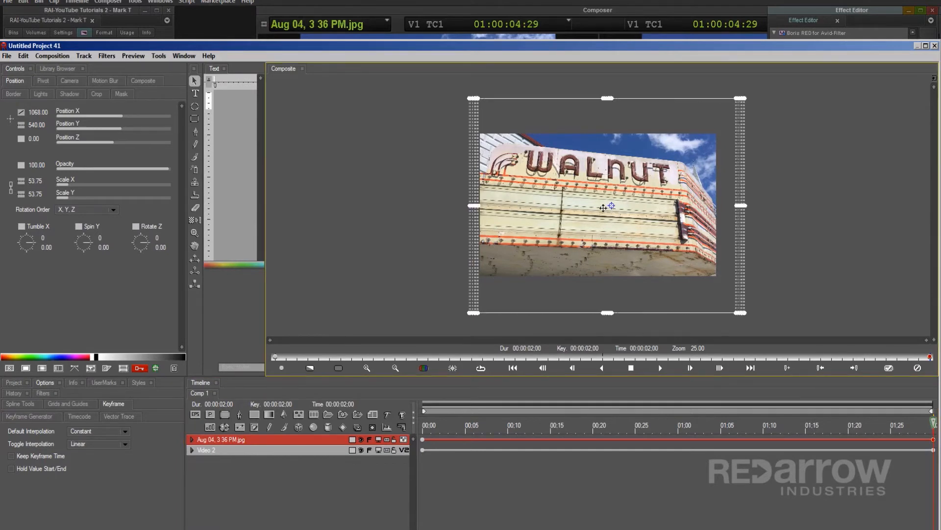
{"action": "left_click_drag", "start_coordinate": [606, 207], "coordinate": [590, 207]}
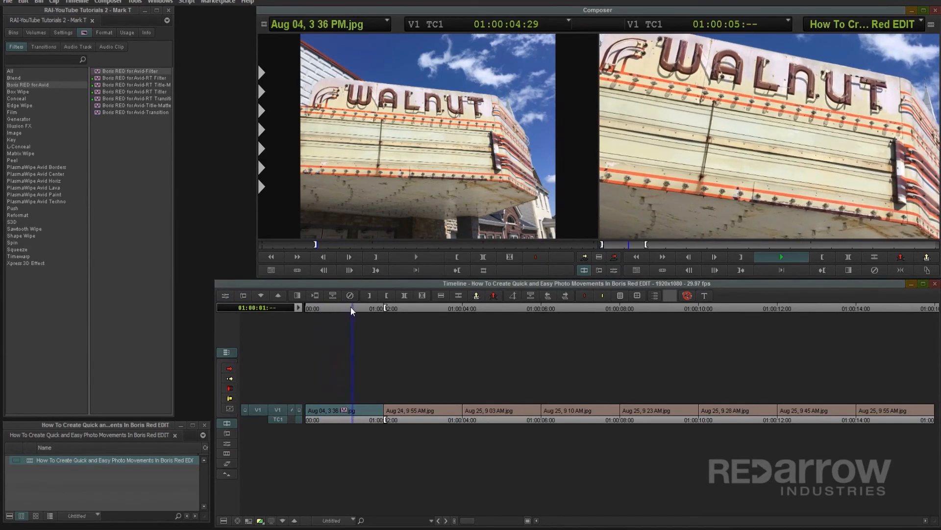
Bring up the V1 track selector's context menu after reviewing the Walnut move.
{"action": "right_click", "coordinate": [282, 411]}
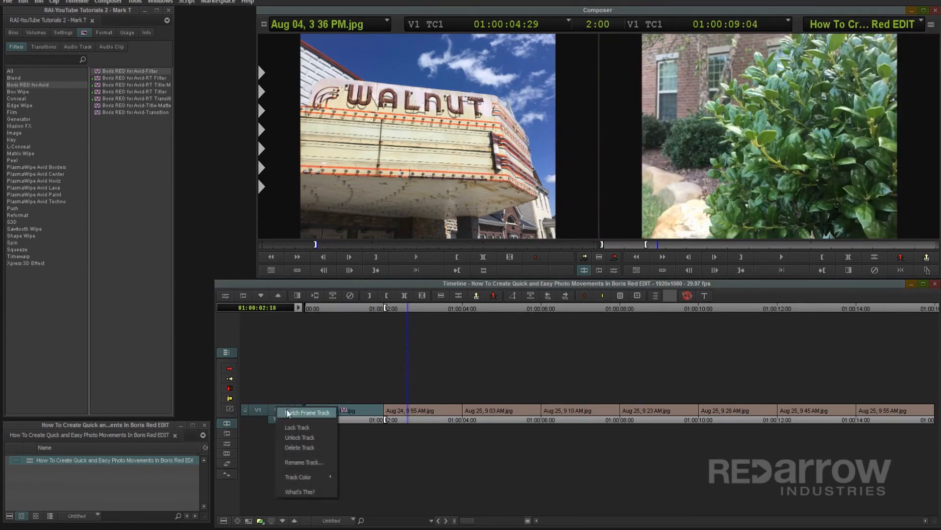